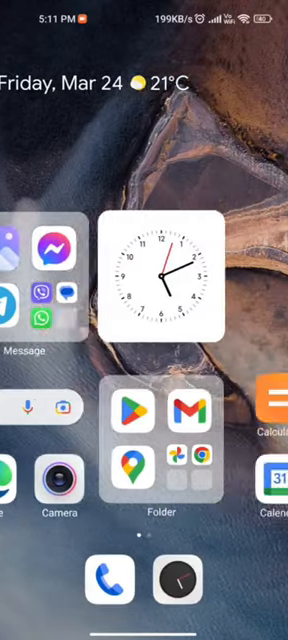
Move to the second home page with Calculator, File Manager, YouTube, Calendar, Scanner and Settings.
scroll("left", 3)
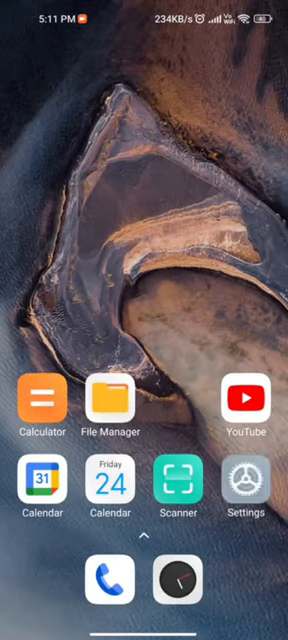
left_click(245, 490)
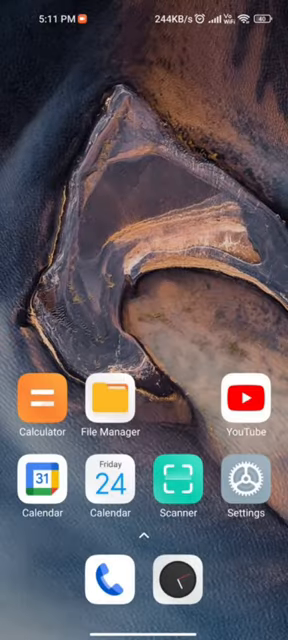
Launch Camera in Photo mode and show its extra shooting options panel.
scroll("left", 3)
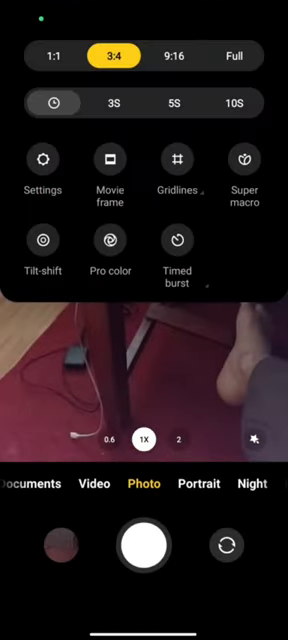
Switch on Super macro, hit the 'Can't connect to the camera' error, and return home.
left_click(245, 163)
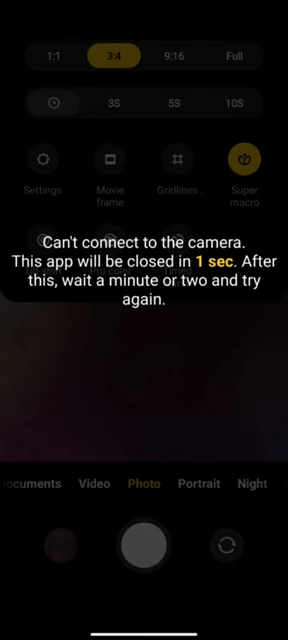
key("HOME")
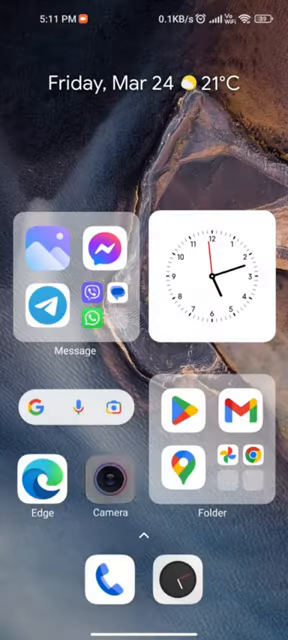